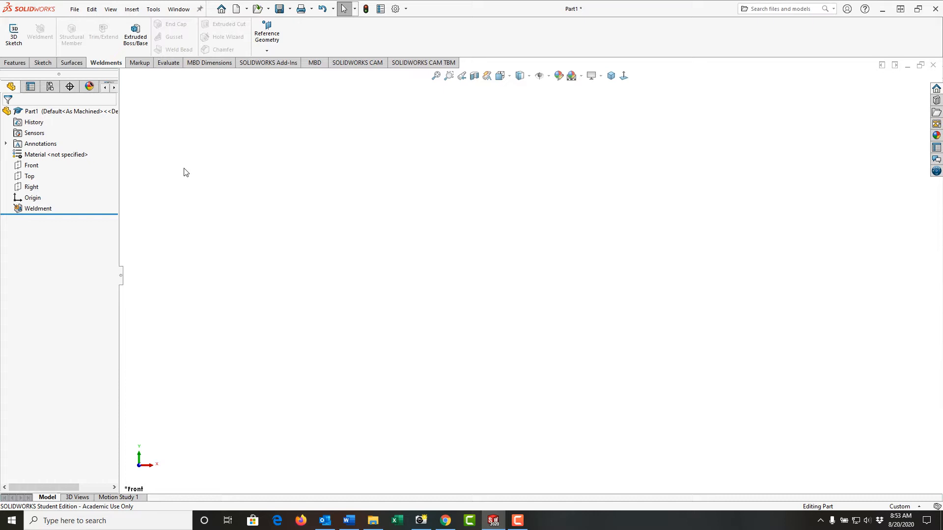
mouse_move(37, 168)
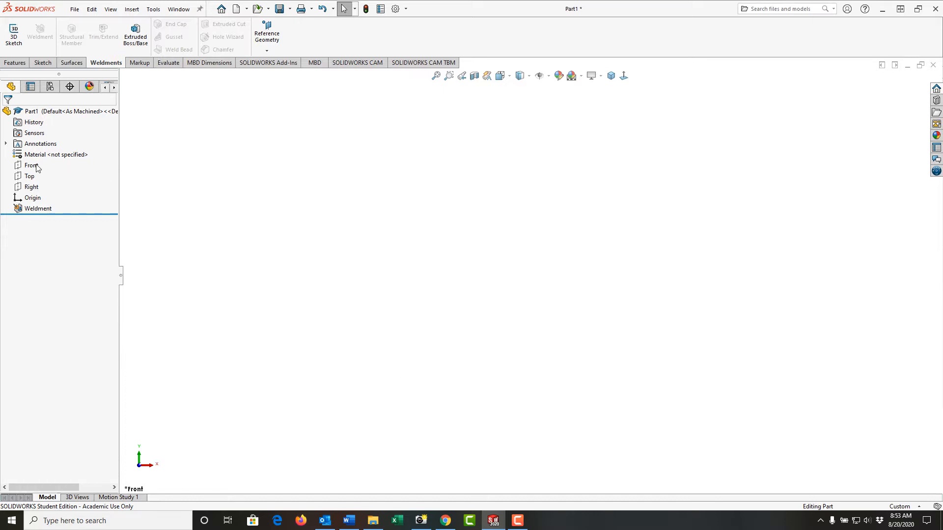
Open a new sketch on the Front plane.
click(27, 166)
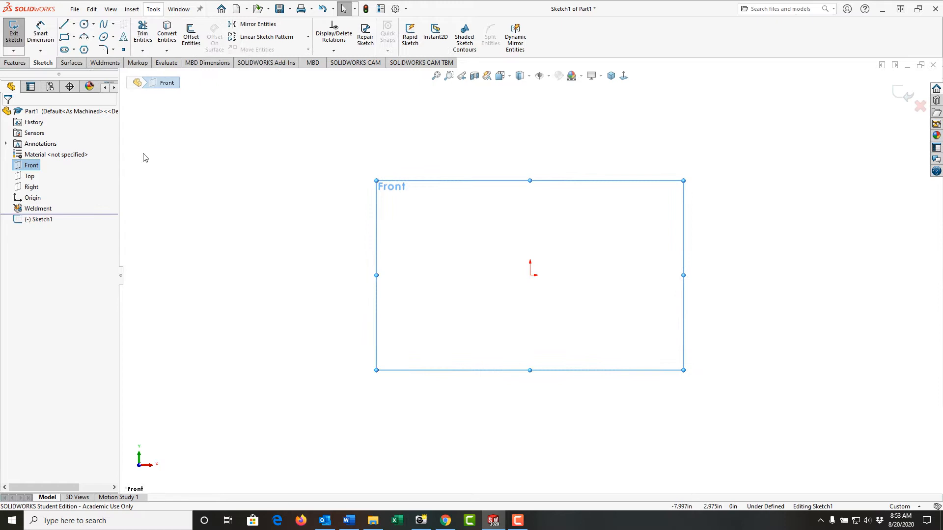
mouse_move(143, 140)
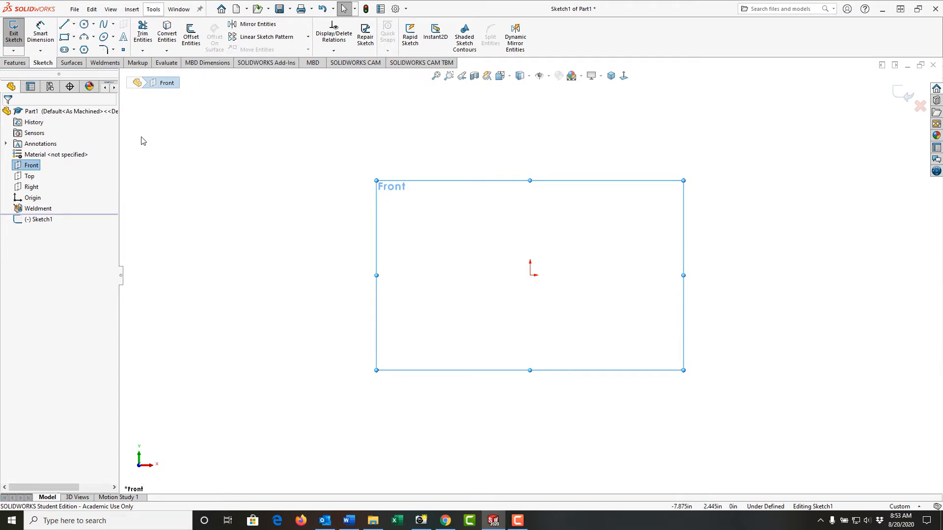
Draw a corner rectangle around the origin and select its bottom-edge midpoint.
click(63, 24)
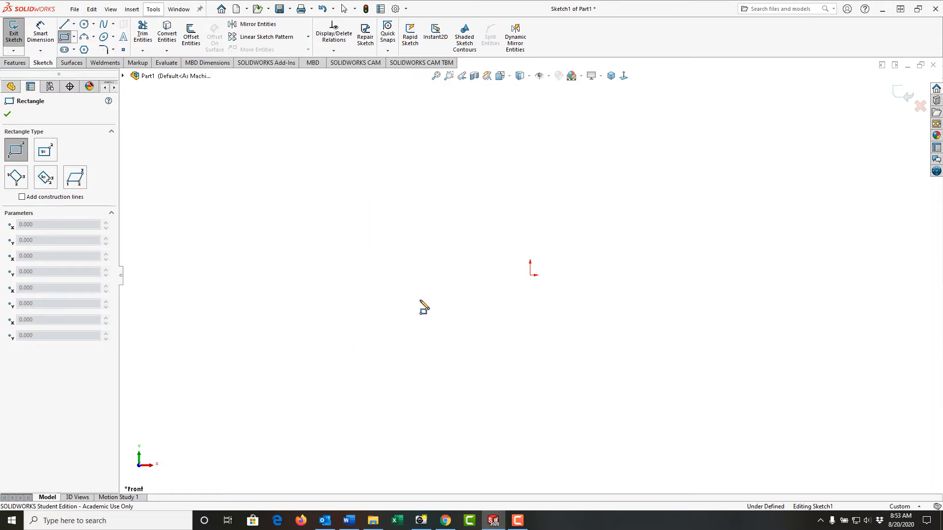
drag(423, 308, 662, 143)
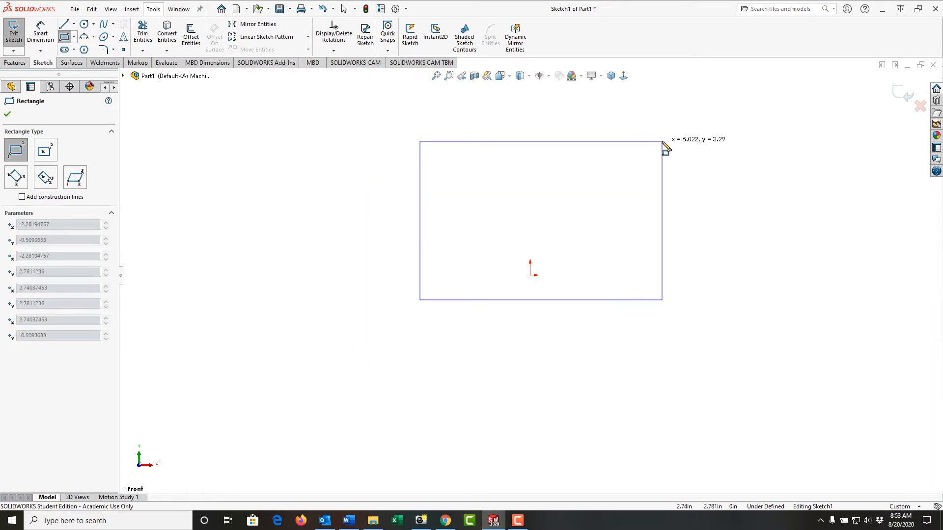
click(660, 142)
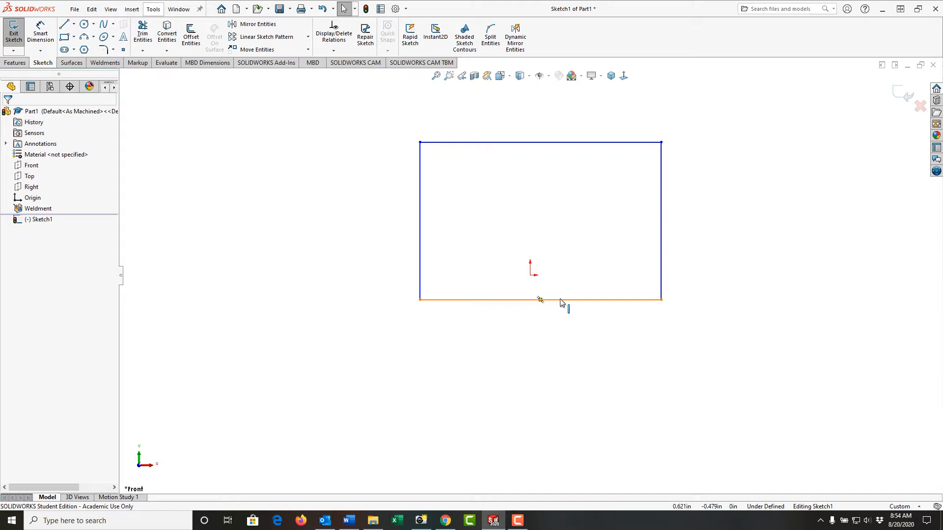
right_click(541, 302)
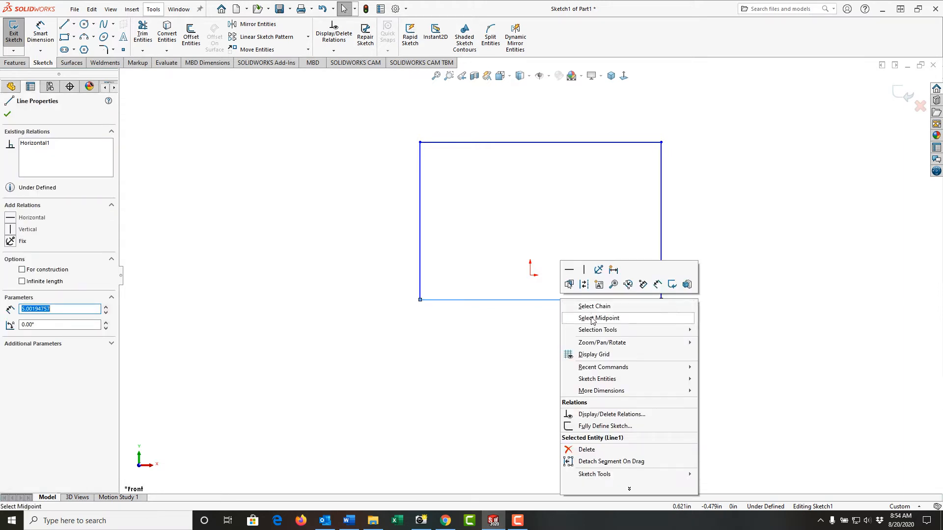
click(599, 319)
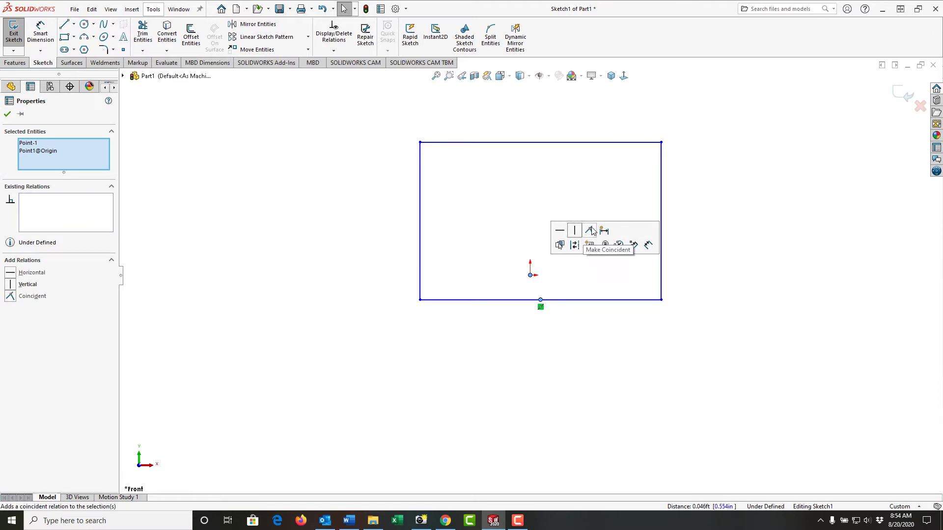
Make the bottom midpoint coincident with the origin and dimension height 4 3/16, width 6.5.
click(591, 229)
text(4 3/16)
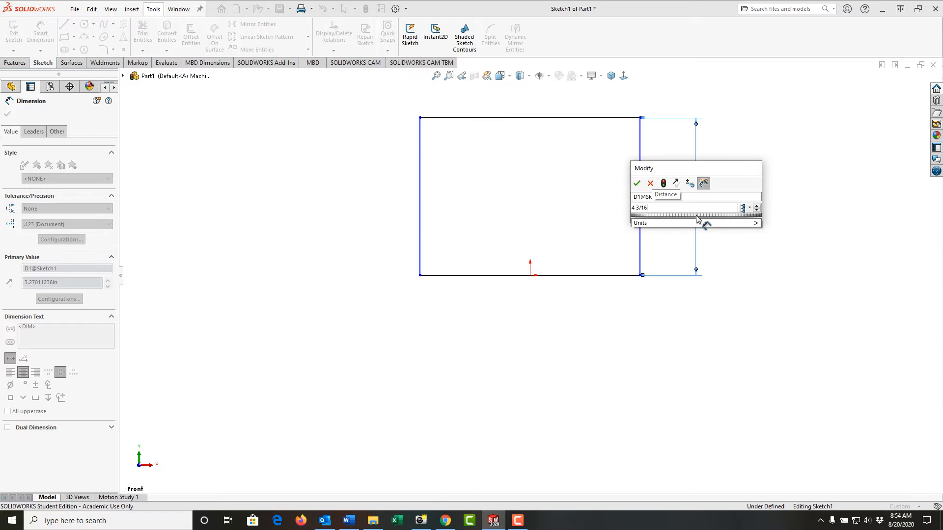
click(637, 183)
text(6.5)
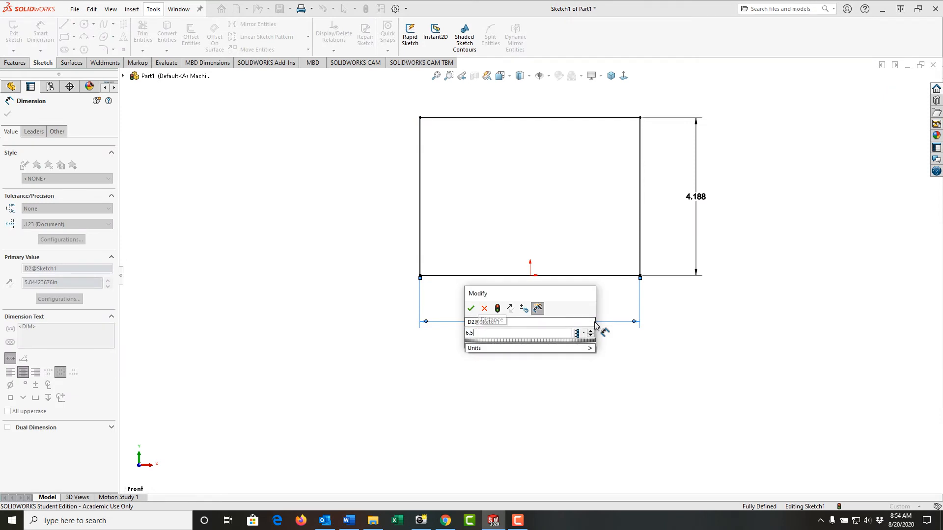
click(471, 308)
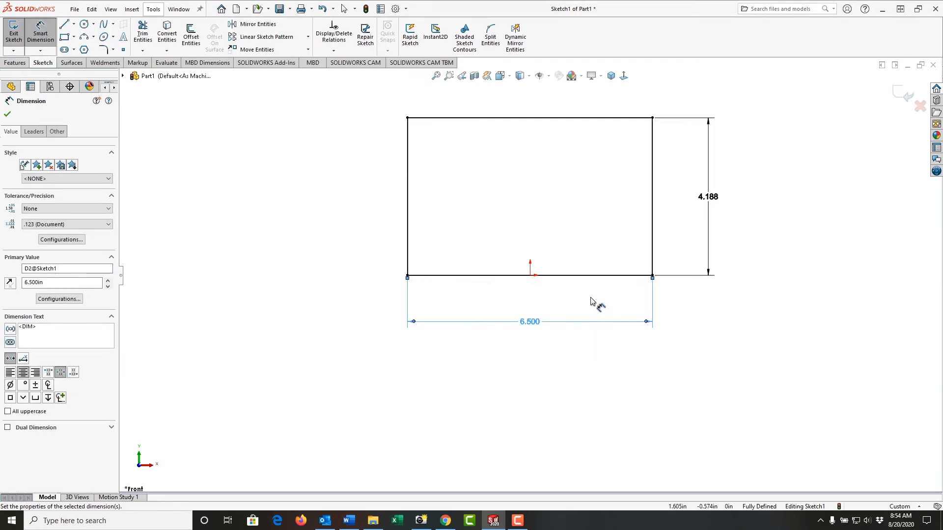
right_click(592, 302)
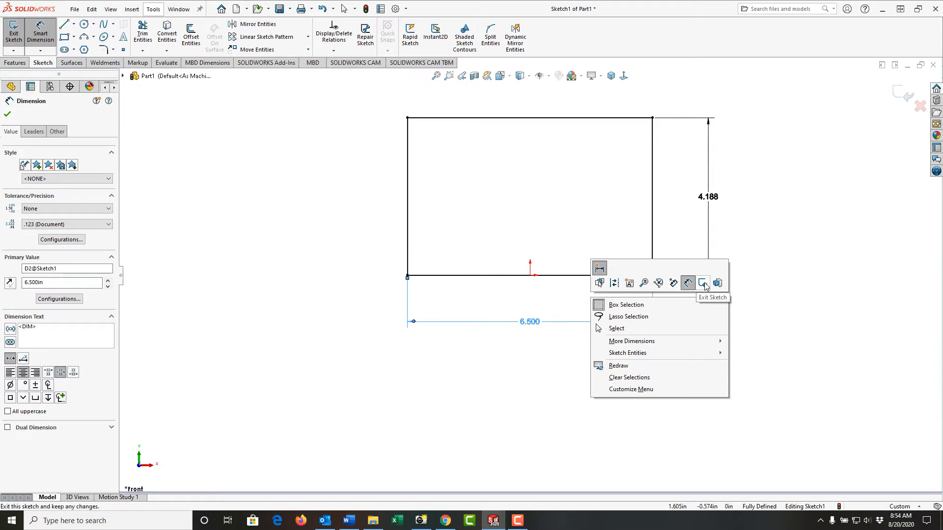
Exit the sketch and extrude it blind to 3/8 in as Boss-Extrude1.
click(702, 283)
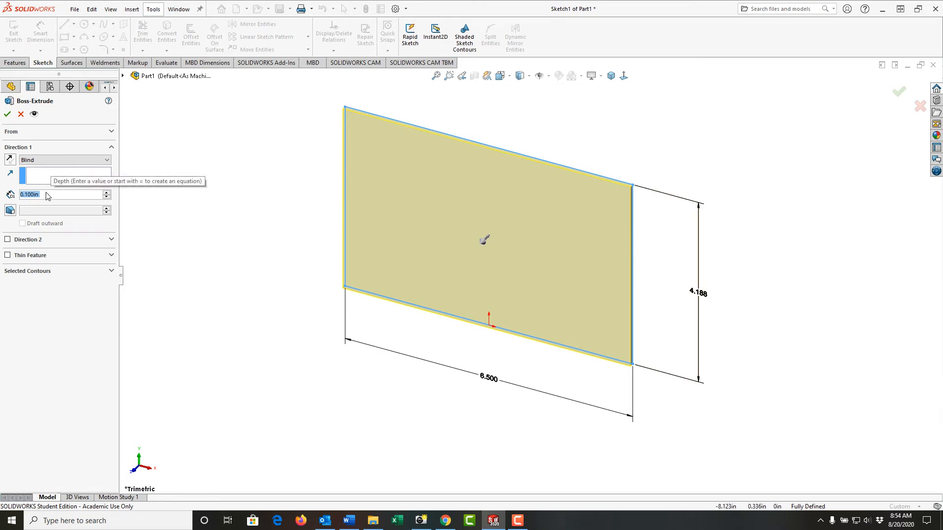
text(3/8)
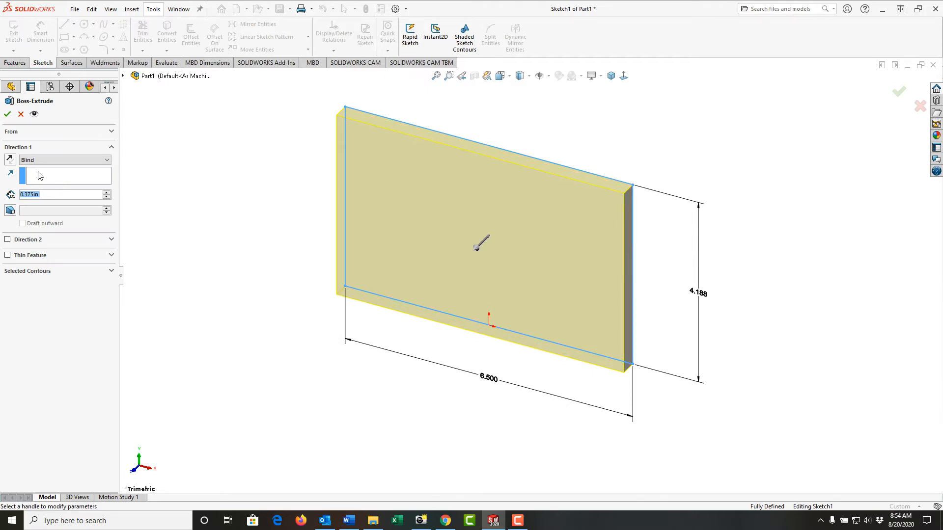
click(8, 114)
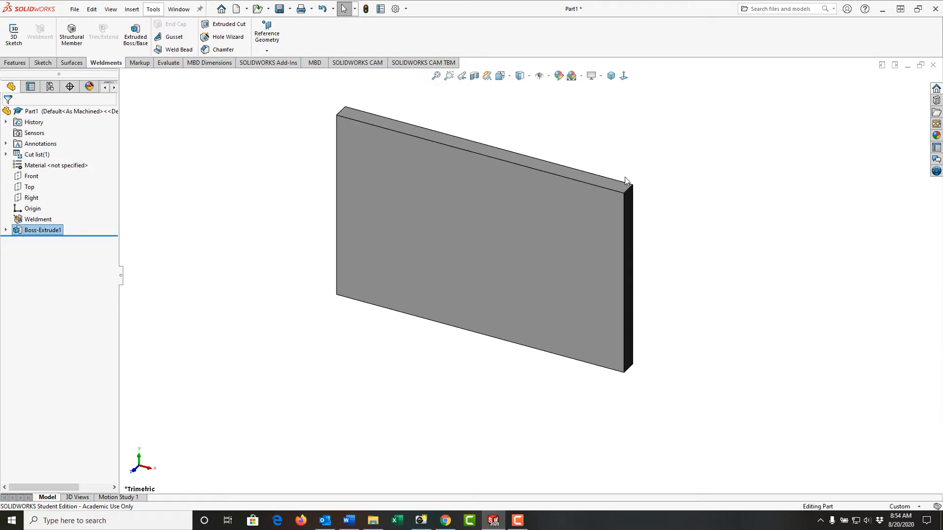
mouse_move(628, 189)
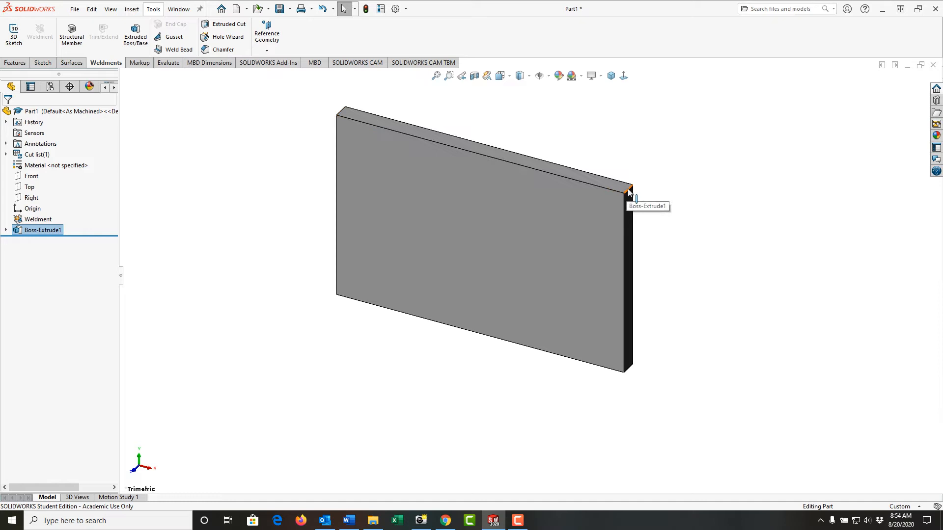
Fillet both top corner edges of the plate with a 0.75 in radius.
click(627, 188)
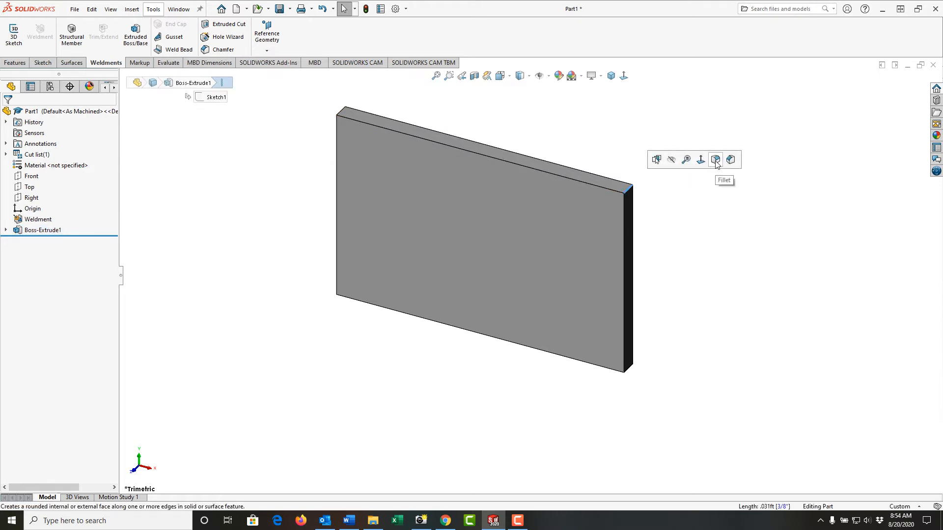
click(715, 159)
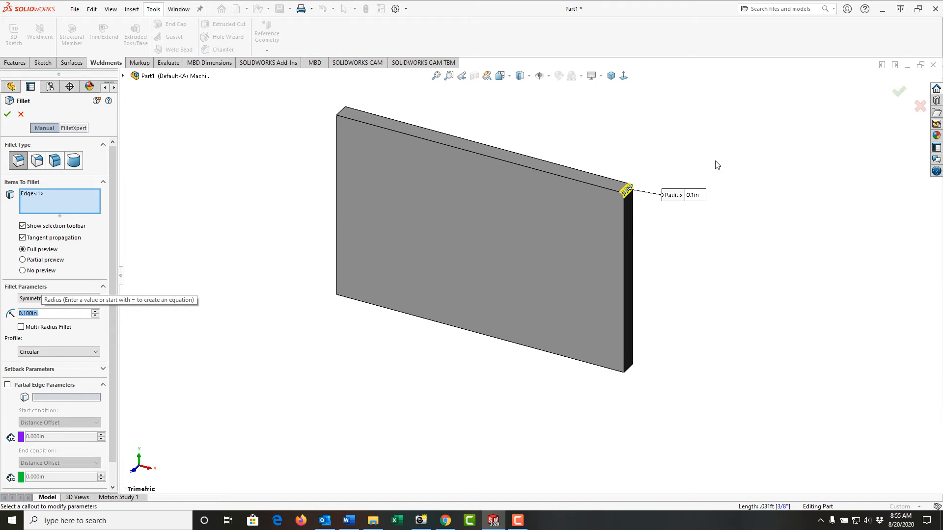
text(3/4)
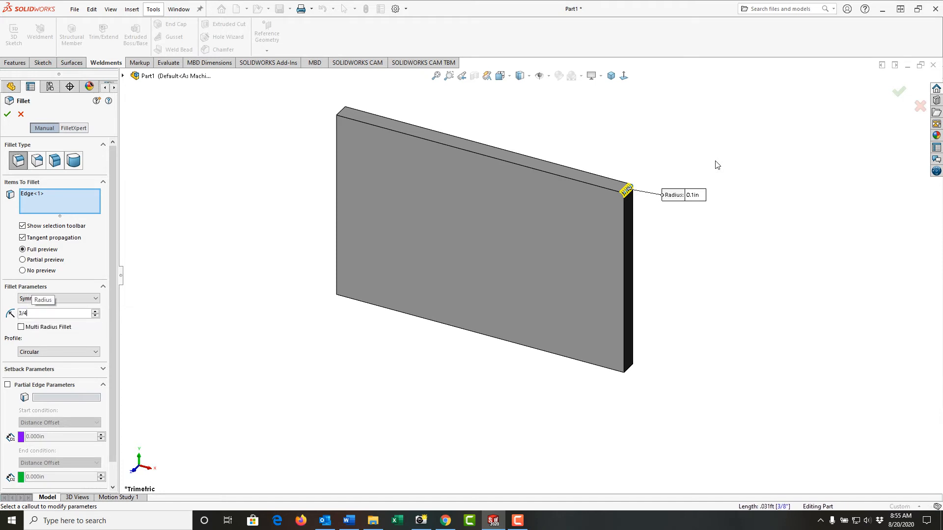
text(0.75in)
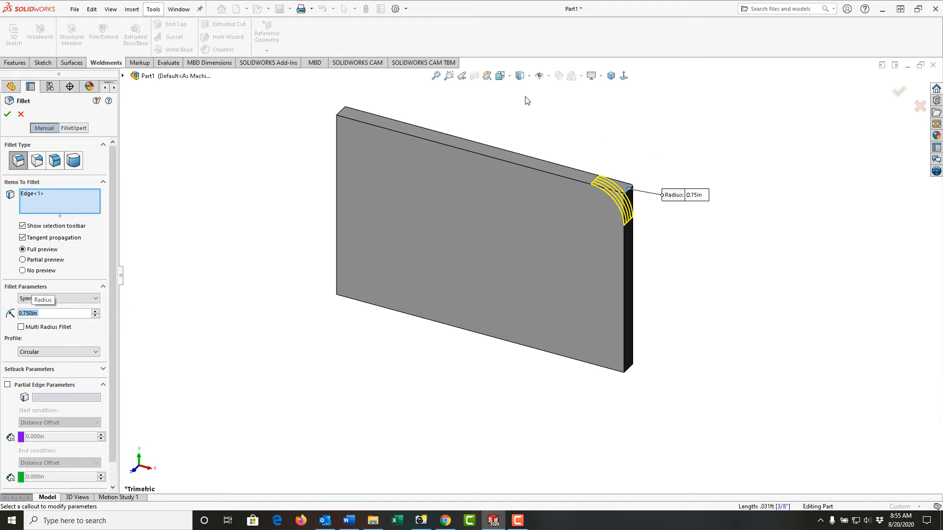
mouse_move(340, 113)
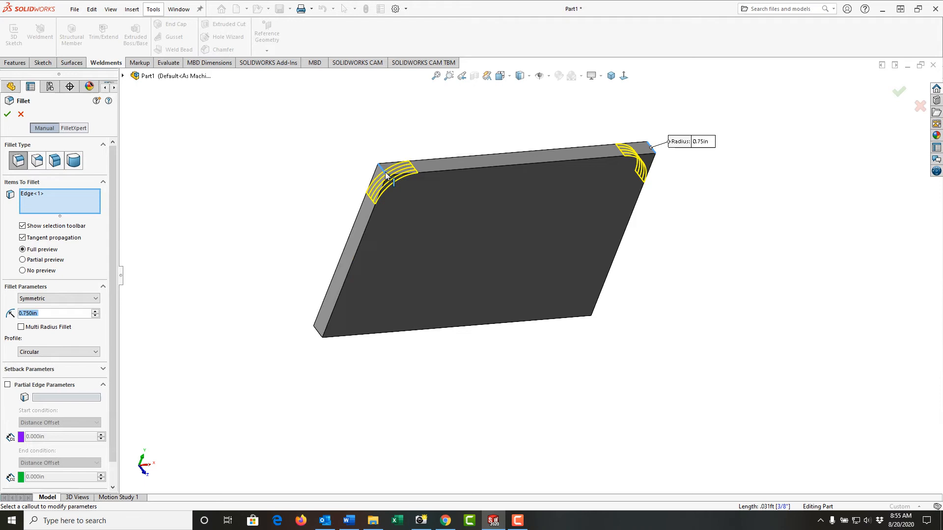
click(7, 115)
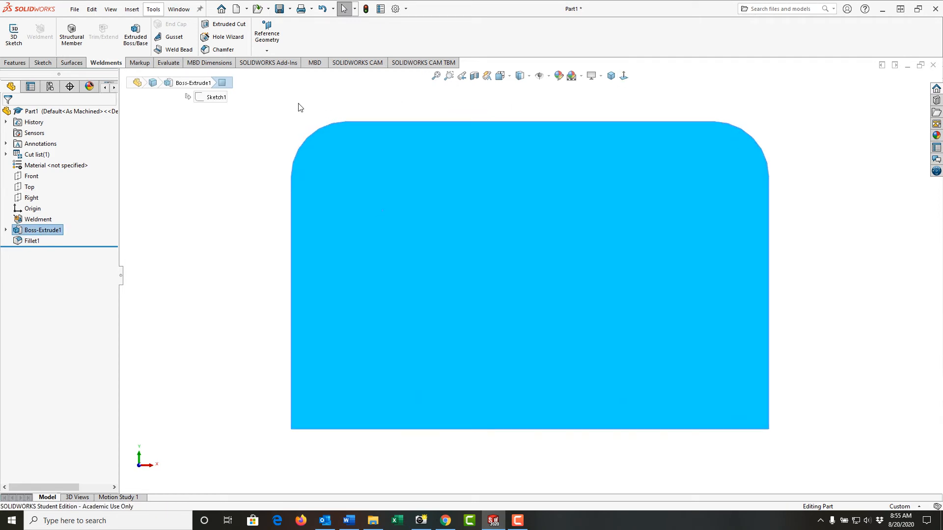
mouse_move(224, 38)
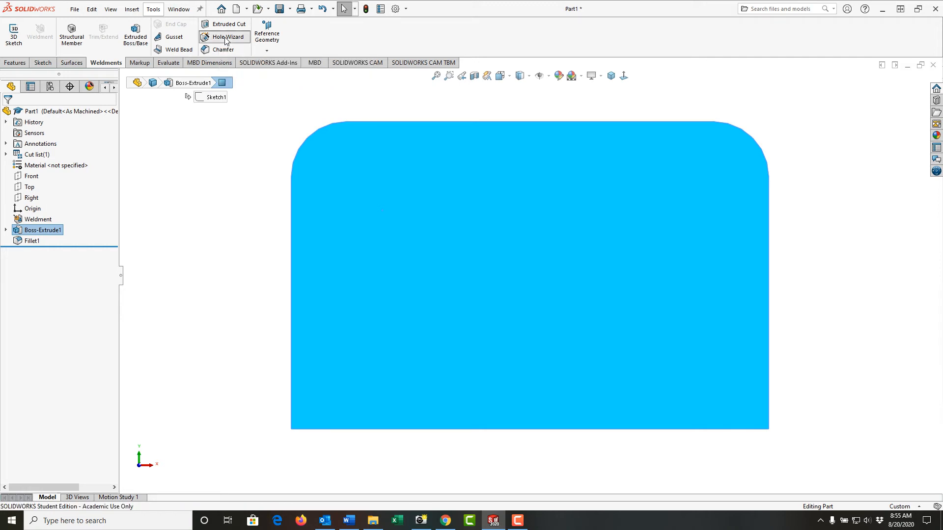
Set up a Hole Wizard ANSI Inch fractional drill, size 17/32, through all, no countersink.
click(224, 37)
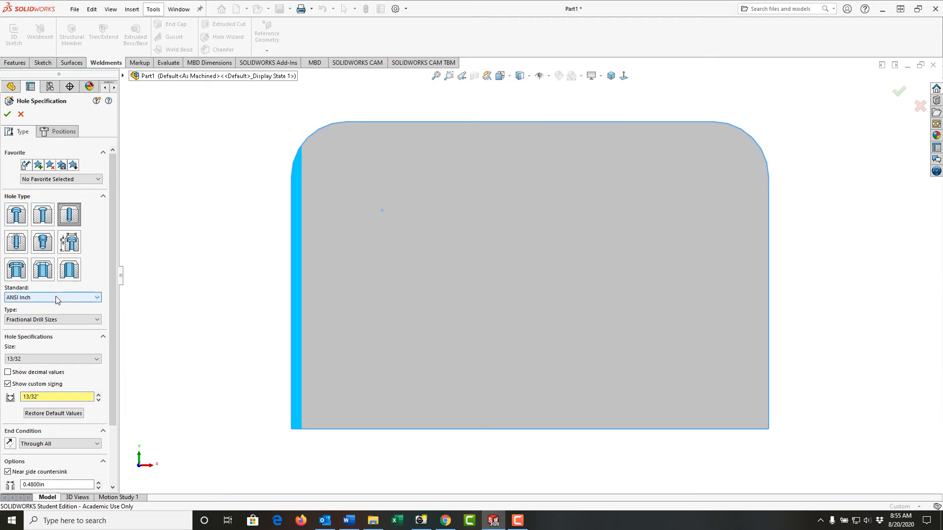
mouse_move(53, 321)
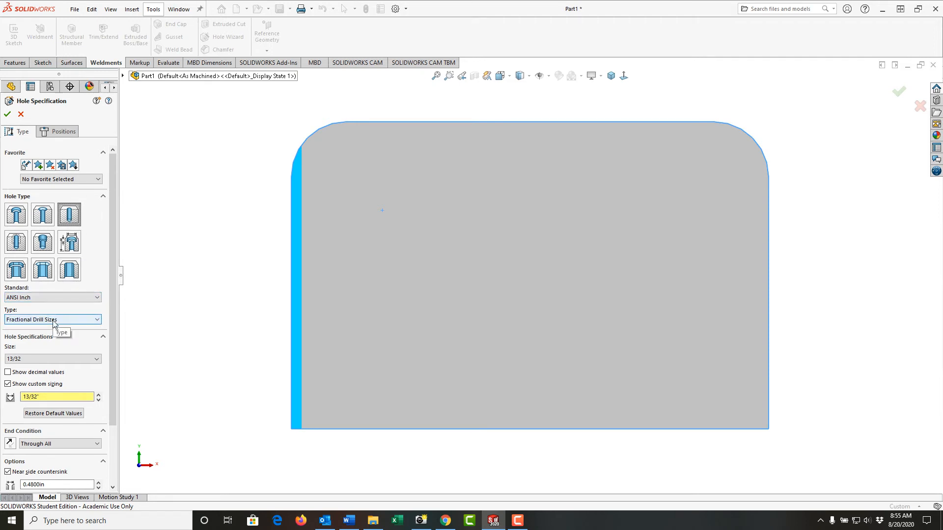
click(98, 359)
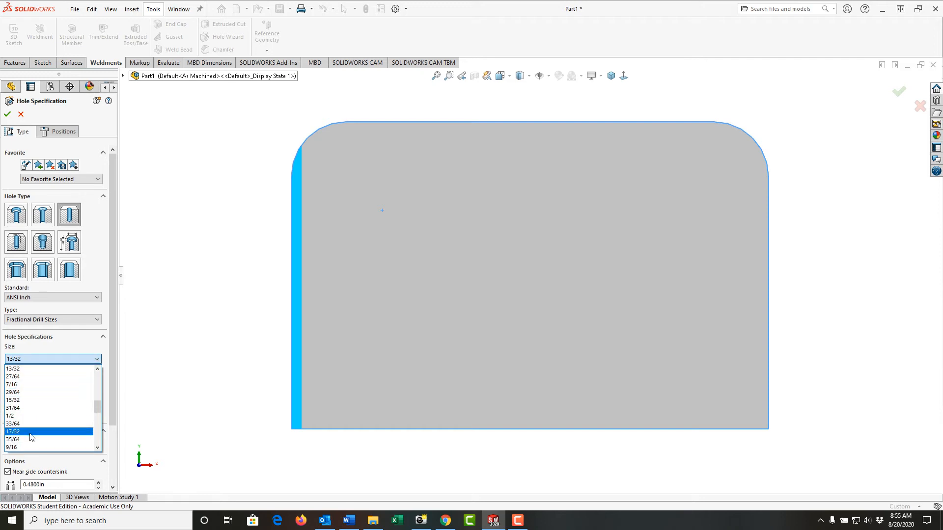
click(15, 431)
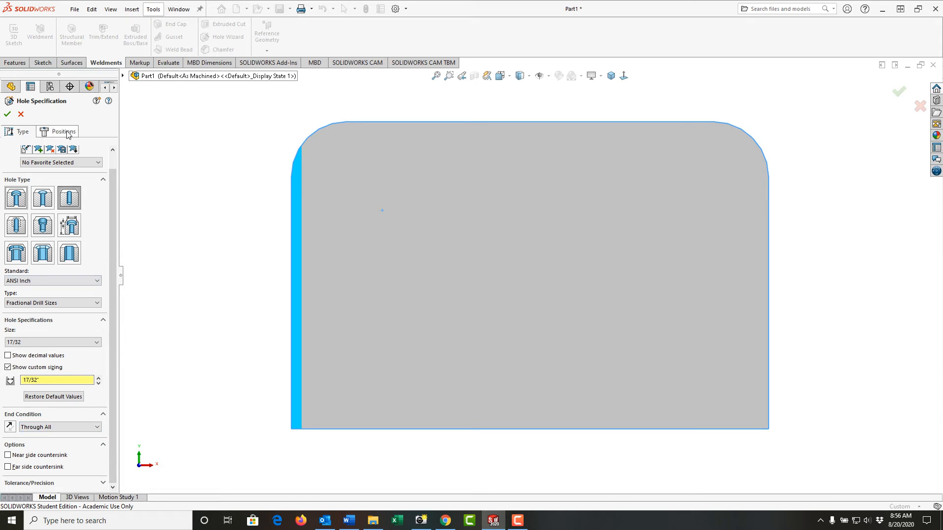
Place four hole points, align each side pair vertically, and dimension 0.750 from edges.
click(61, 132)
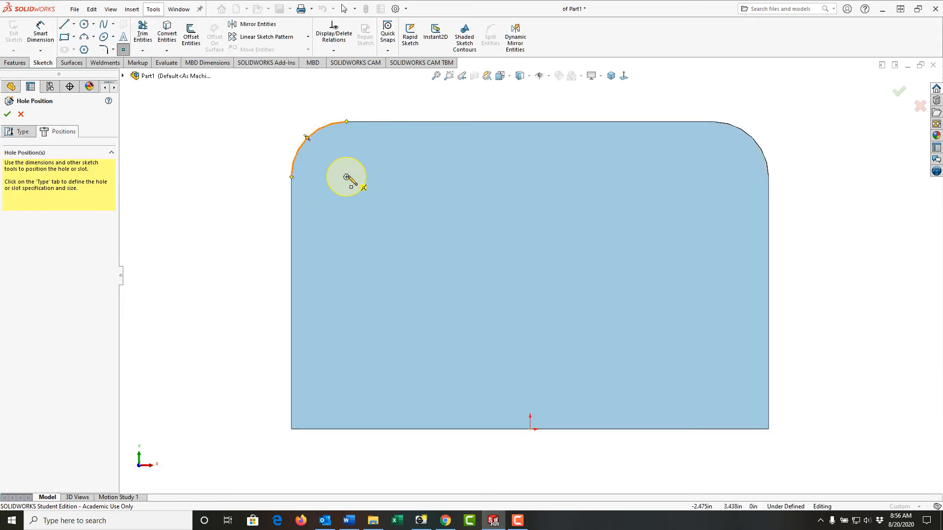
click(739, 142)
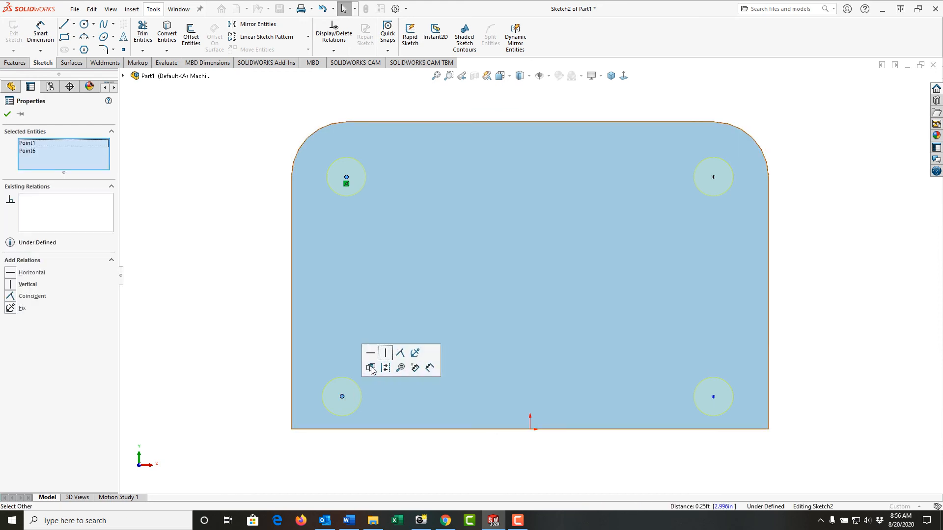
click(385, 353)
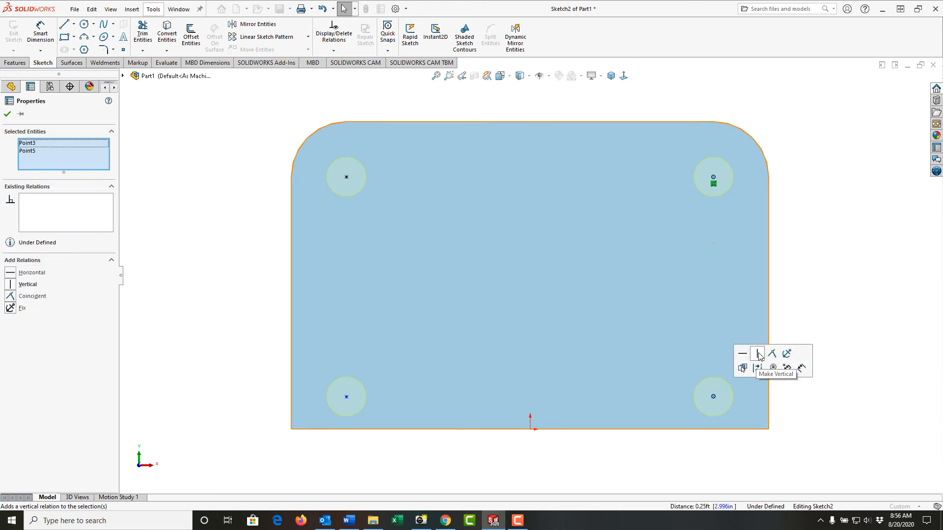
click(757, 353)
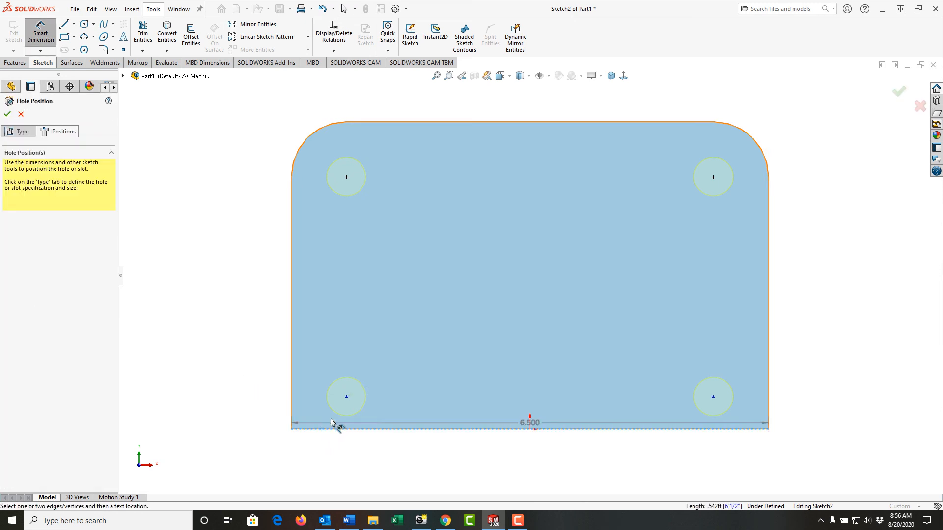
click(347, 396)
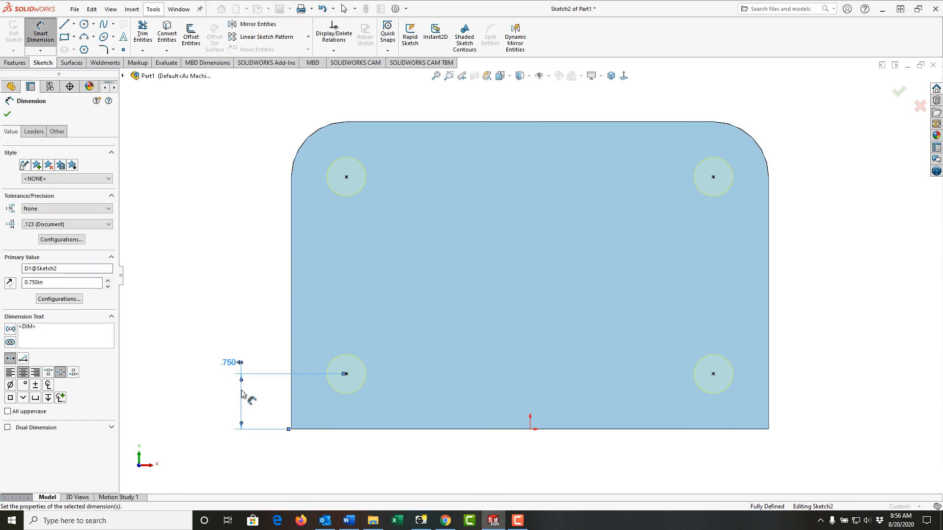
mouse_move(735, 448)
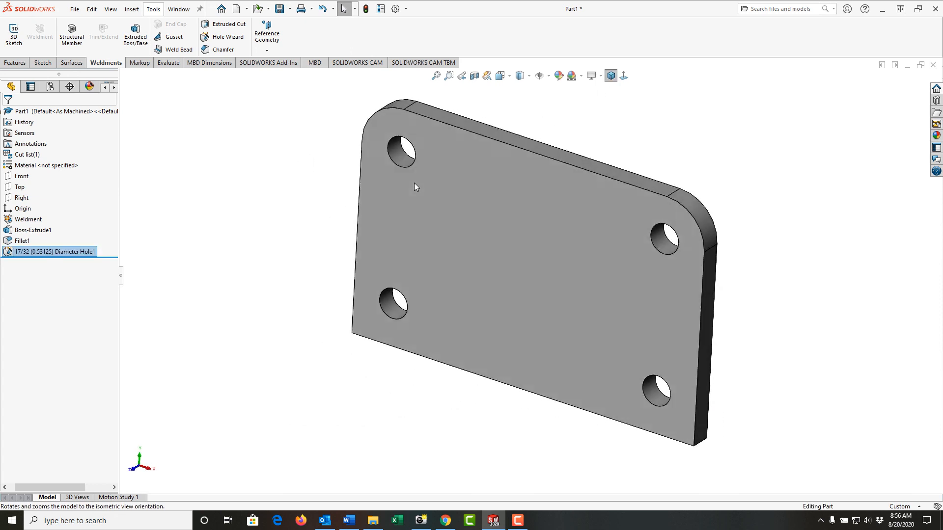
Finish the four 17/32 holes and view the plate isometrically.
click(611, 75)
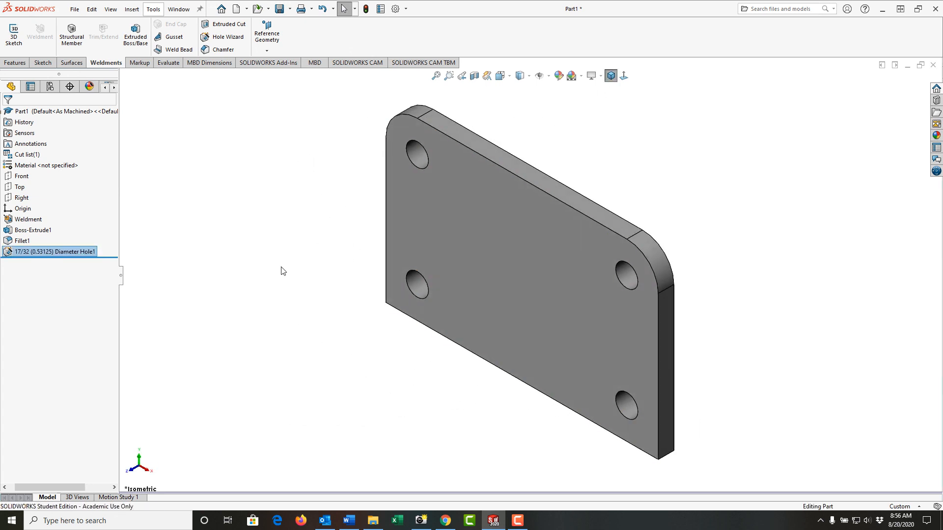